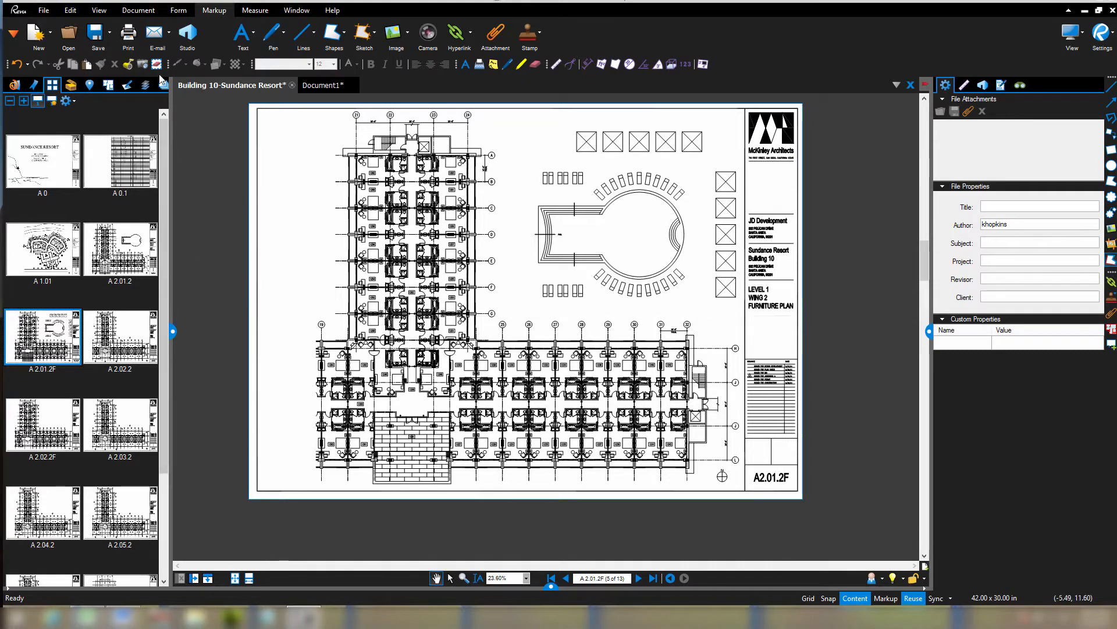
{"action": "mouse_move", "coordinate": [143, 64]}
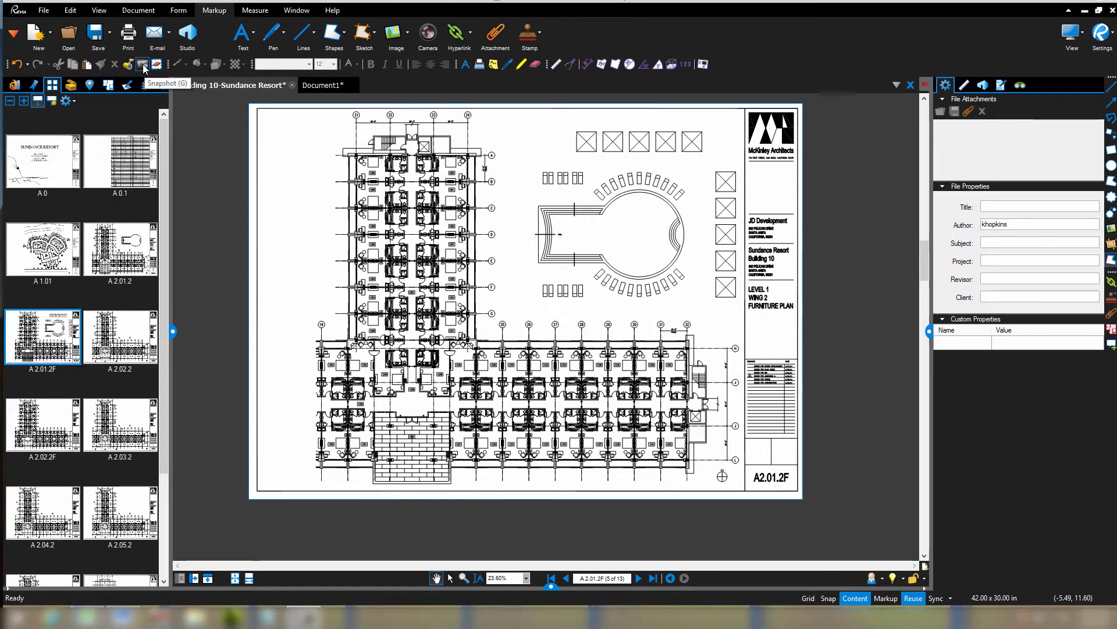
- Start a Snapshot capture on the A2.01.2F Level 1 Wing 2 furniture plan
{"action": "left_click", "coordinate": [142, 65]}
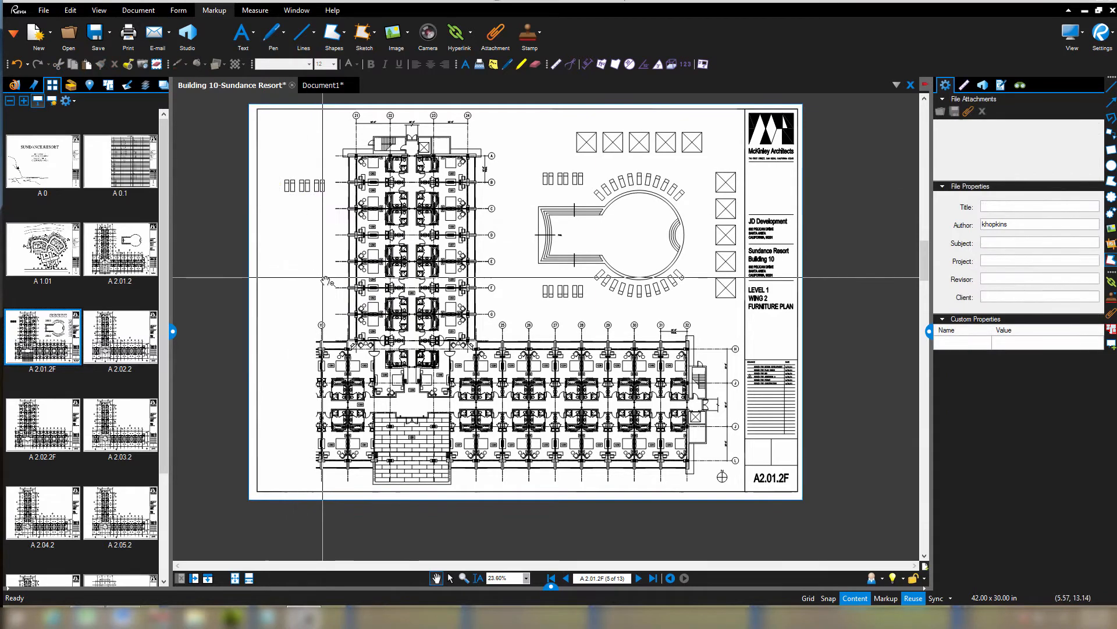
{"action": "left_click", "coordinate": [303, 184]}
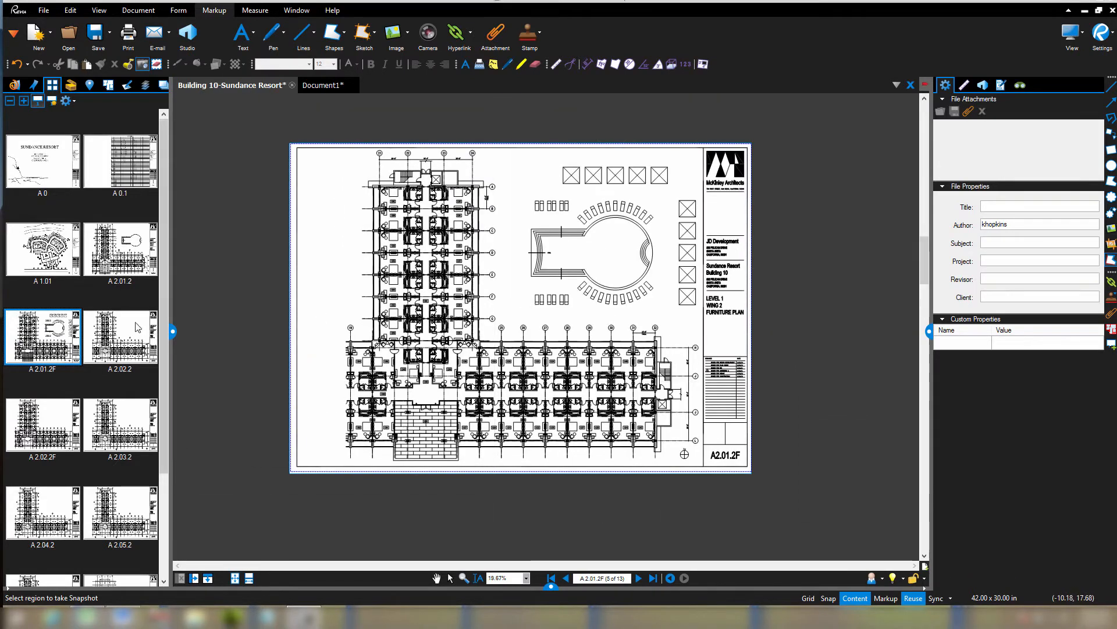
- Bring up the page options for the A 2.01.2F thumbnail to copy it as a snapshot
{"action": "right_click", "coordinate": [43, 335]}
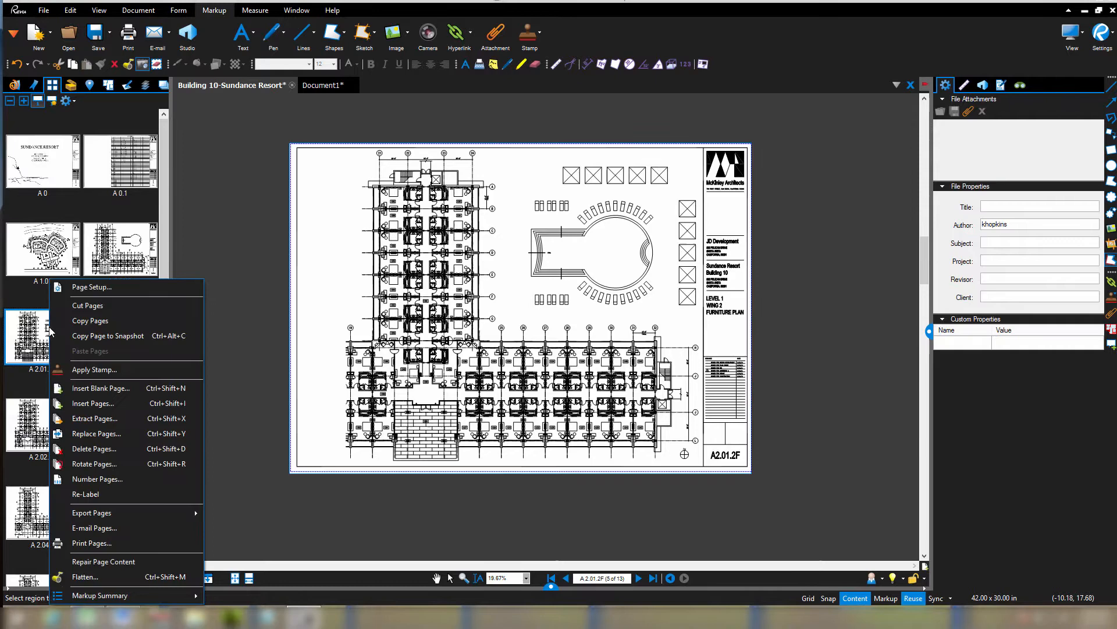
{"action": "mouse_move", "coordinate": [44, 137]}
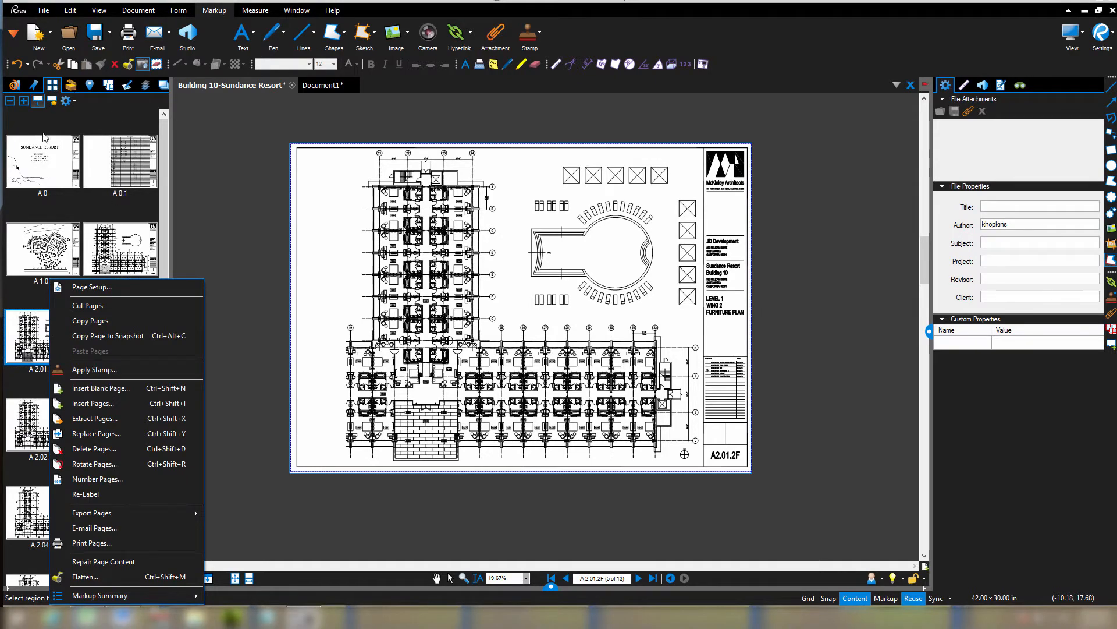
{"action": "mouse_move", "coordinate": [83, 336]}
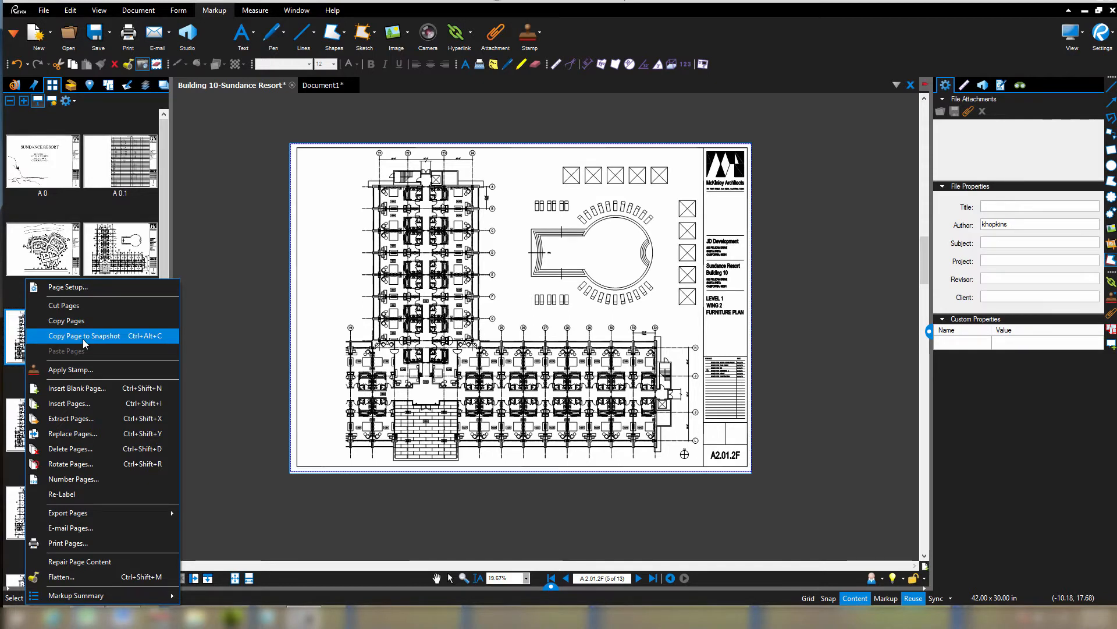
{"action": "mouse_move", "coordinate": [145, 346]}
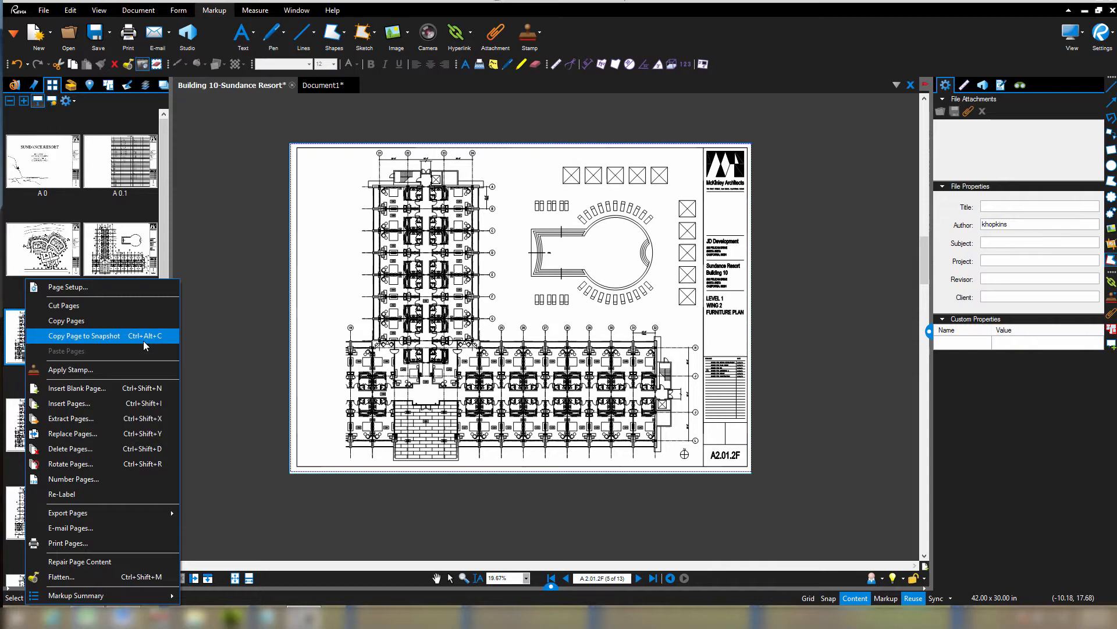
{"action": "mouse_move", "coordinate": [88, 341]}
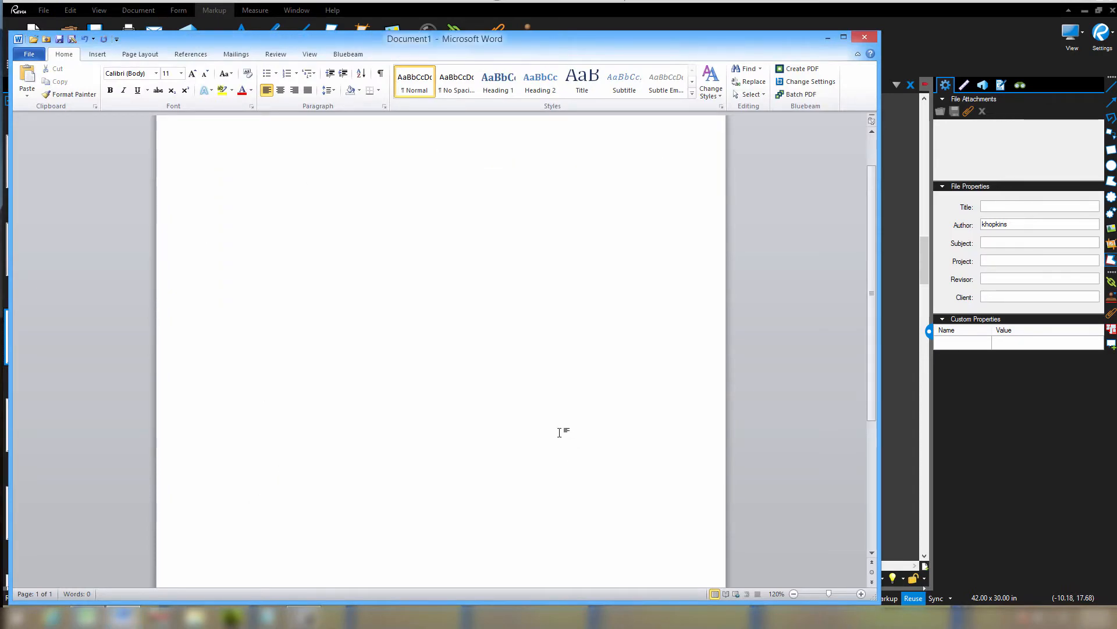
- Paste the A2.01.2F page snapshot into the blank Word document as a picture
{"action": "right_click", "coordinate": [225, 202]}
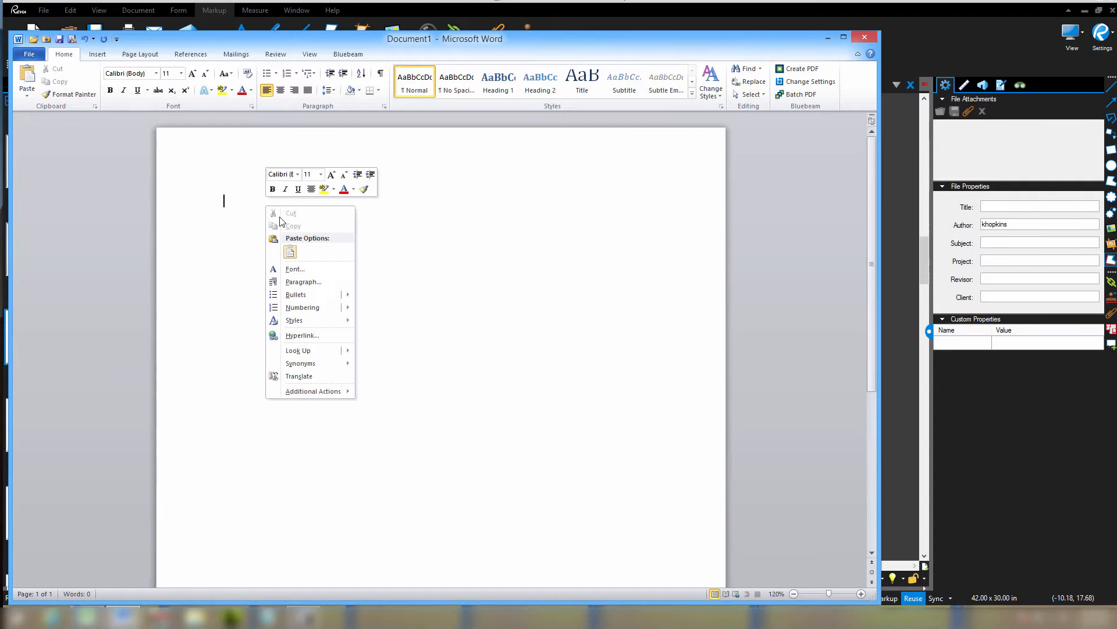
{"action": "left_click", "coordinate": [289, 250]}
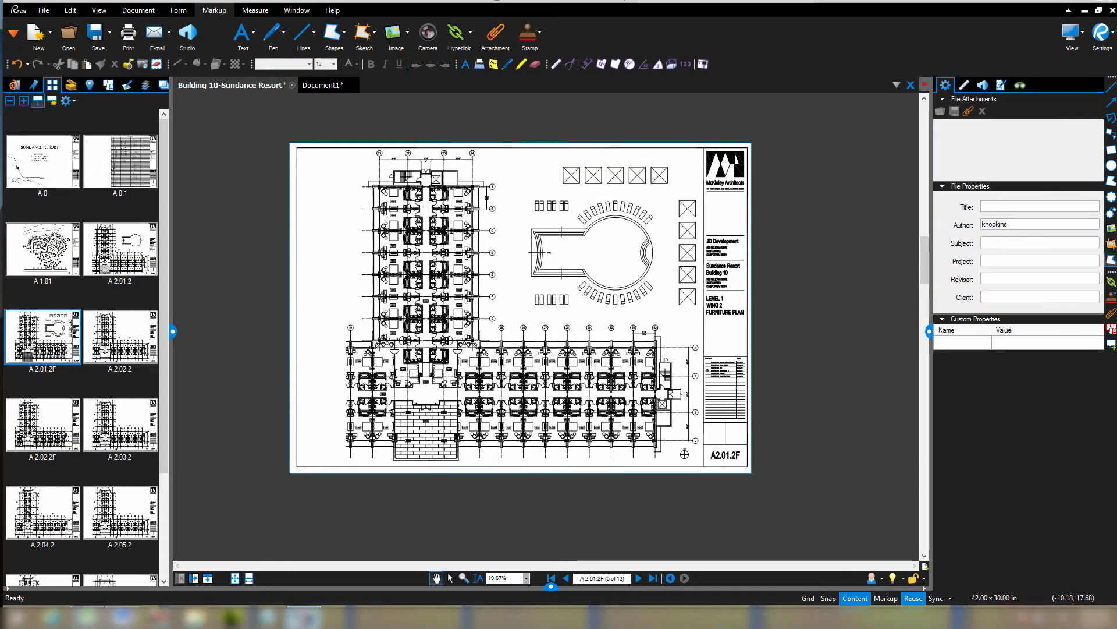
{"action": "mouse_move", "coordinate": [323, 85]}
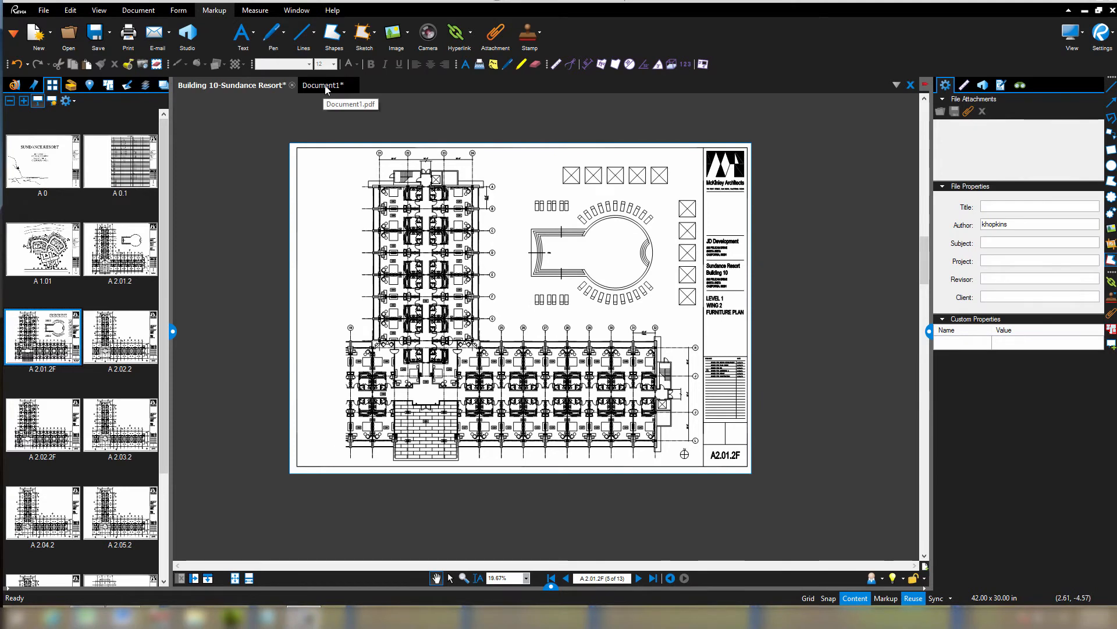
{"action": "left_click", "coordinate": [324, 85]}
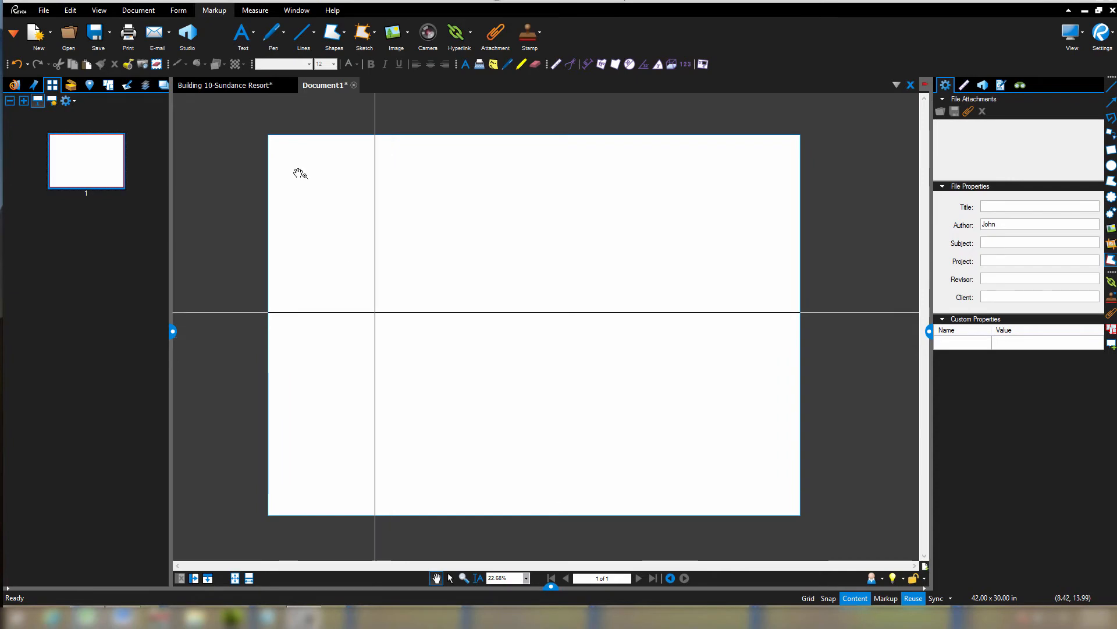
{"action": "left_click", "coordinate": [229, 85]}
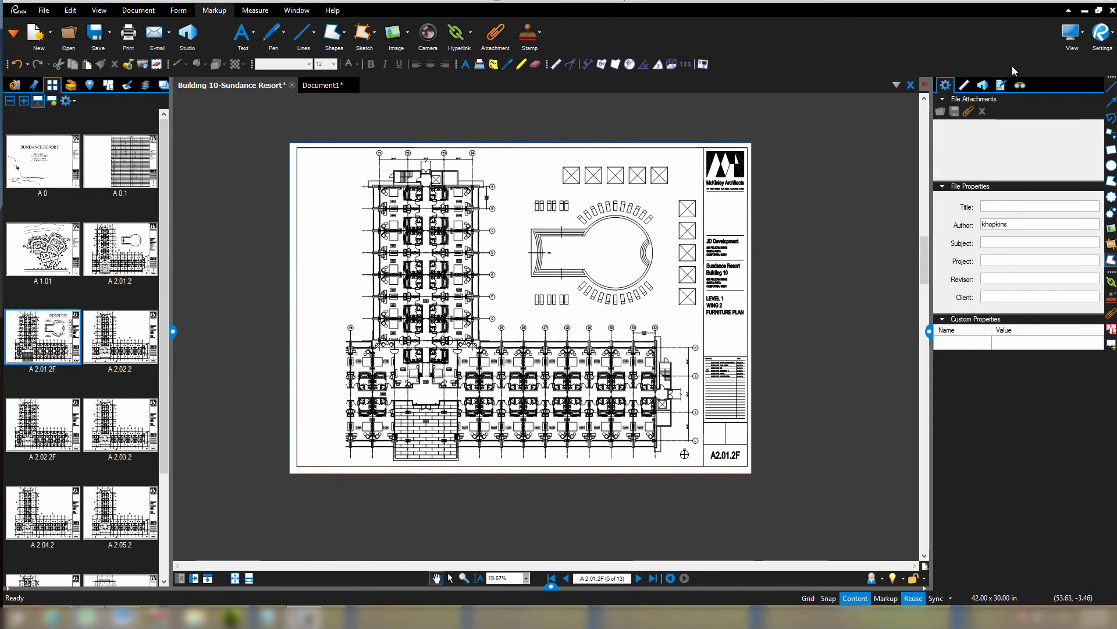
- Review the Building 10-Sundance Resort Document Properties and cancel without changes
{"action": "left_click", "coordinate": [1101, 34]}
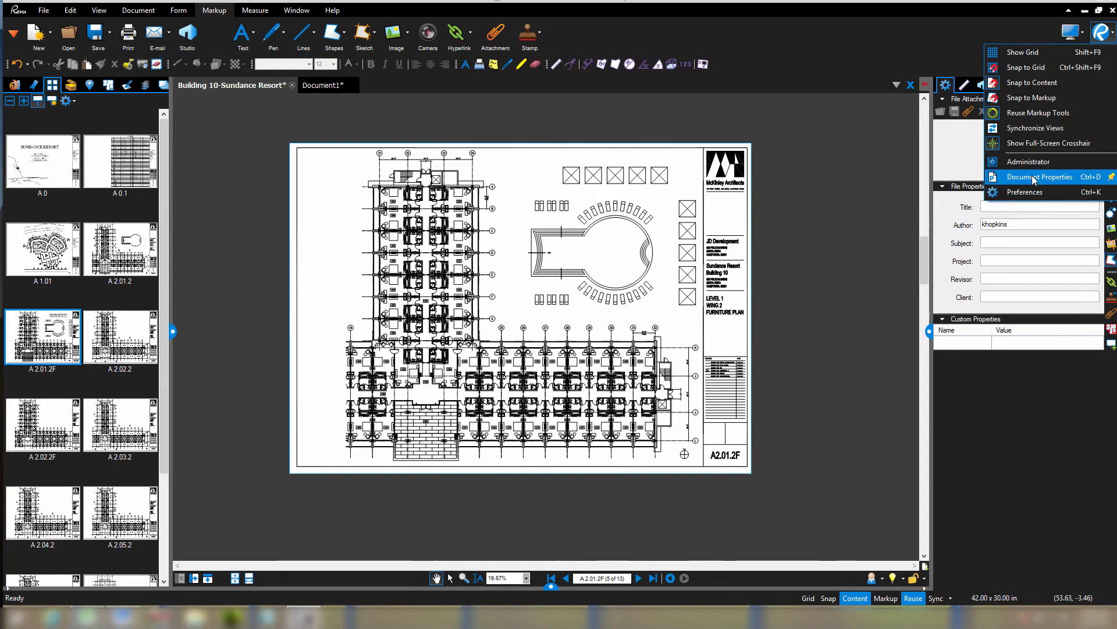
{"action": "left_click", "coordinate": [1039, 177]}
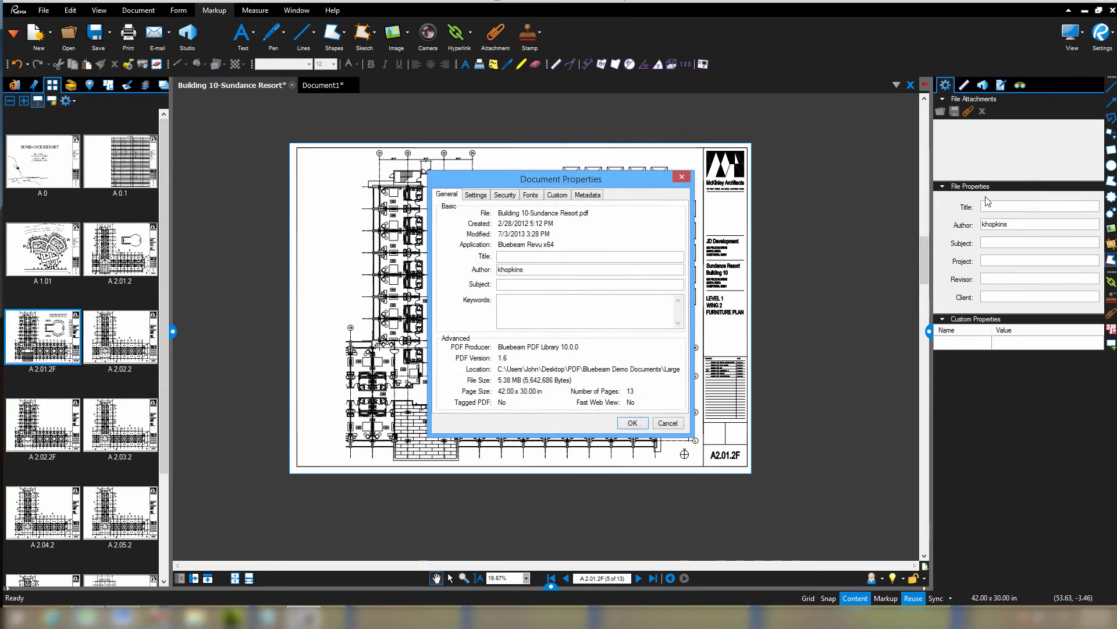
{"action": "mouse_move", "coordinate": [539, 375]}
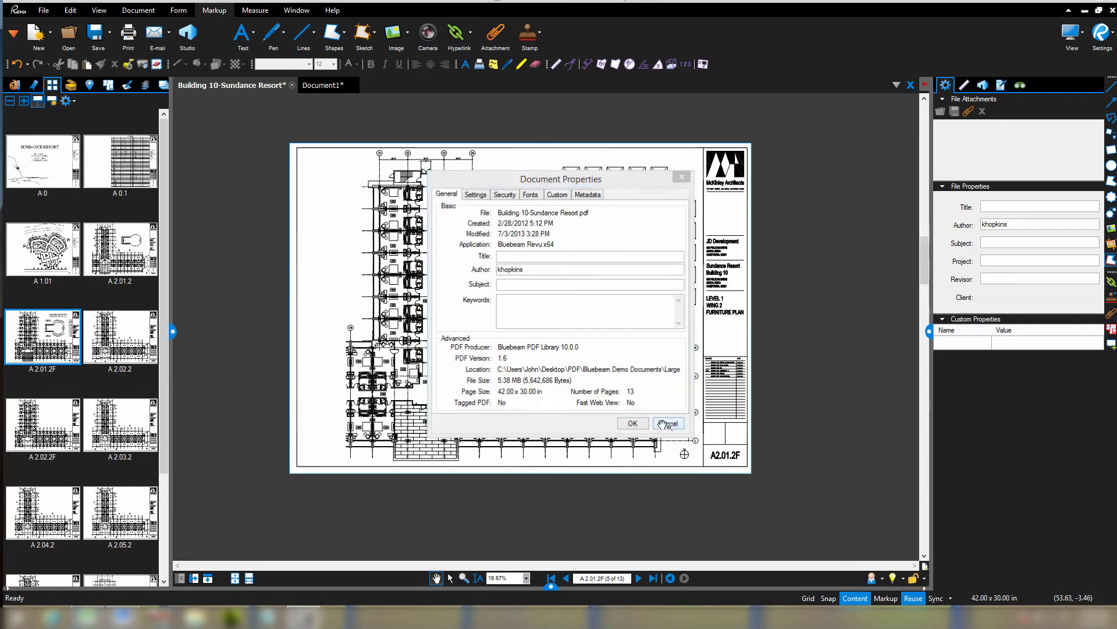
{"action": "left_click", "coordinate": [667, 422]}
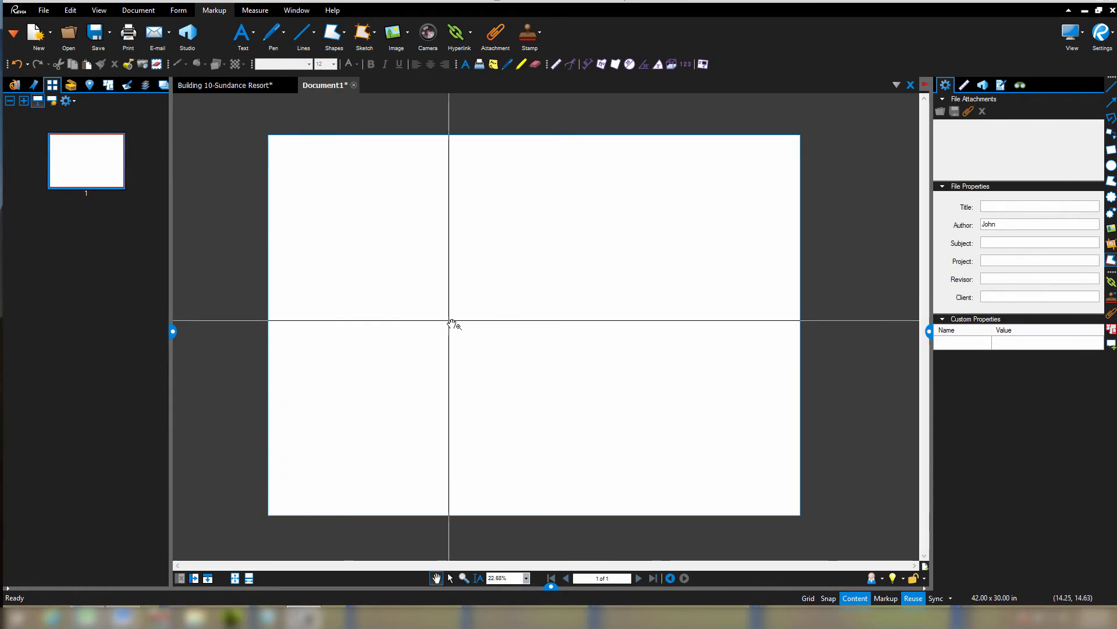
- Paste the A2.01.2F furniture plan snapshot onto Document1's blank page
{"action": "right_click", "coordinate": [341, 207]}
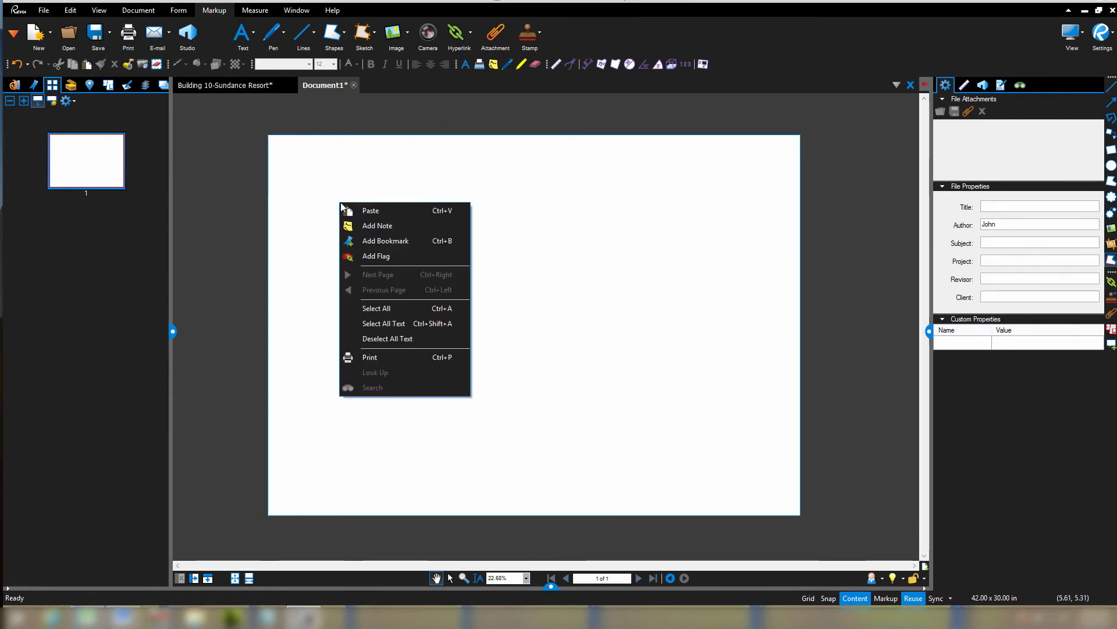
{"action": "left_click", "coordinate": [370, 211]}
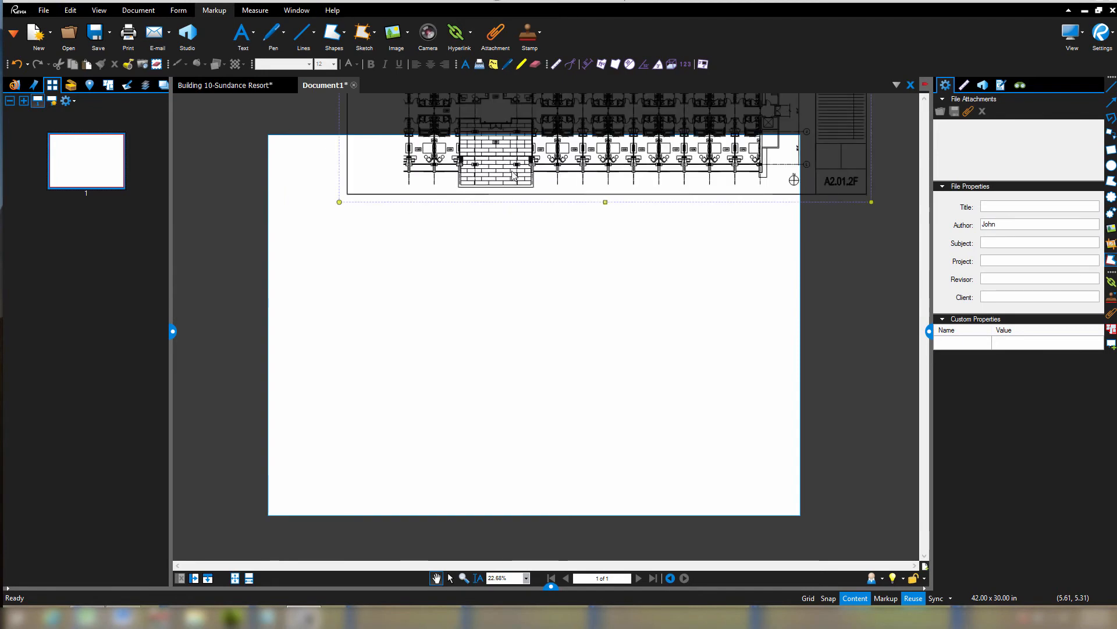